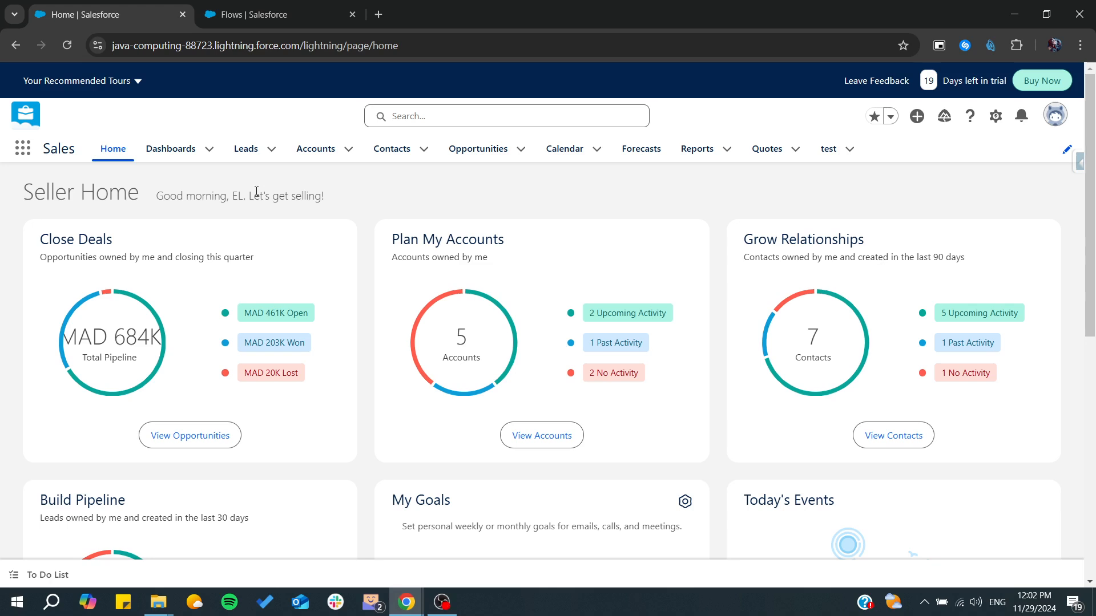
{"action": "mouse_move", "coordinate": [490, 496]}
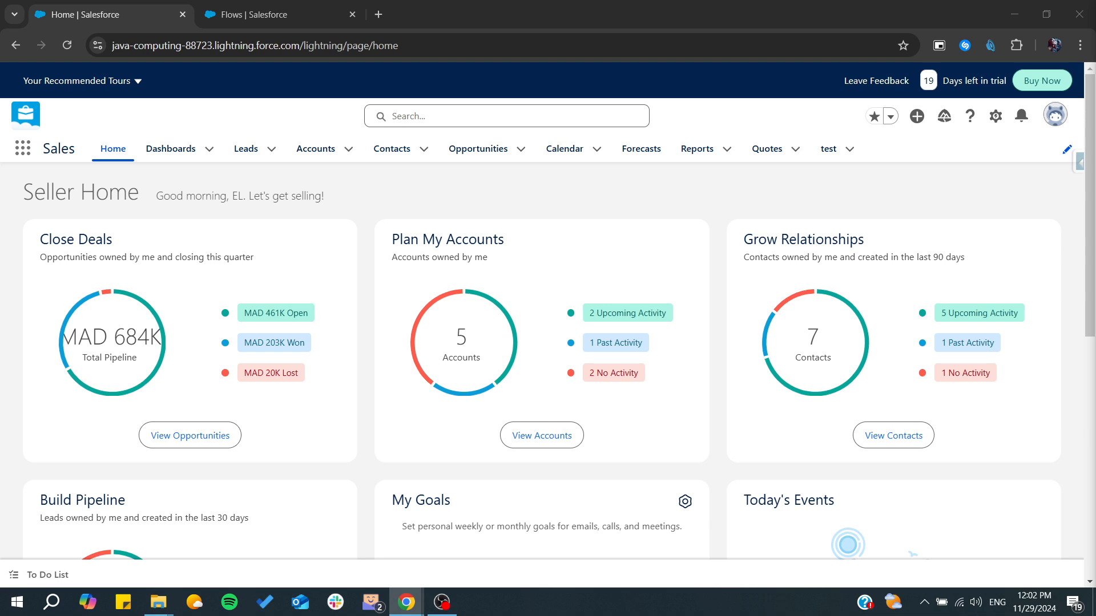
{"action": "mouse_move", "coordinate": [1030, 190]}
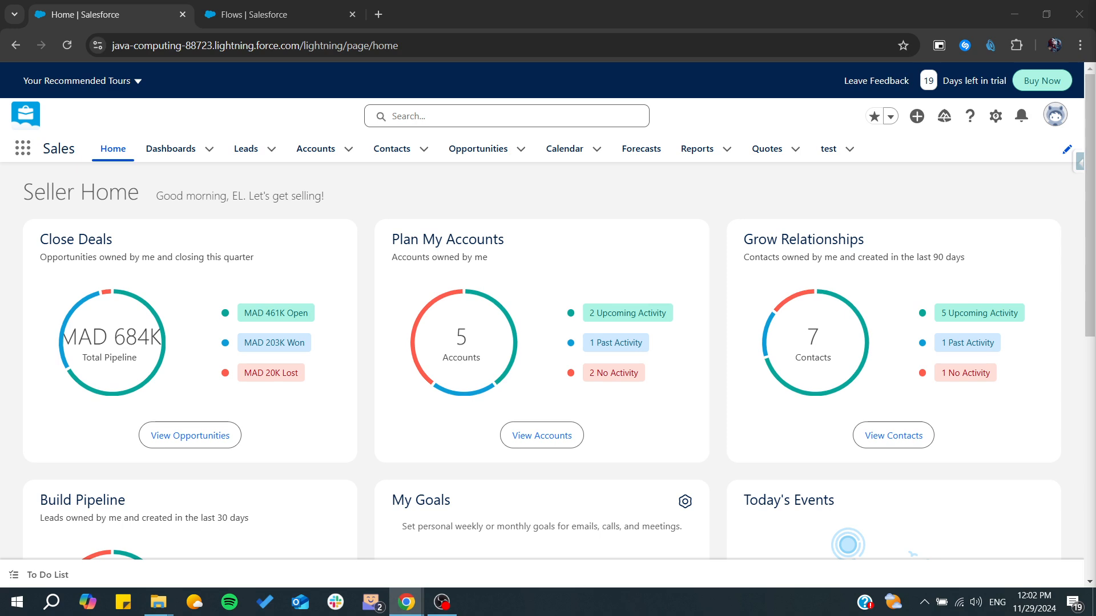
{"action": "mouse_move", "coordinate": [627, 190]}
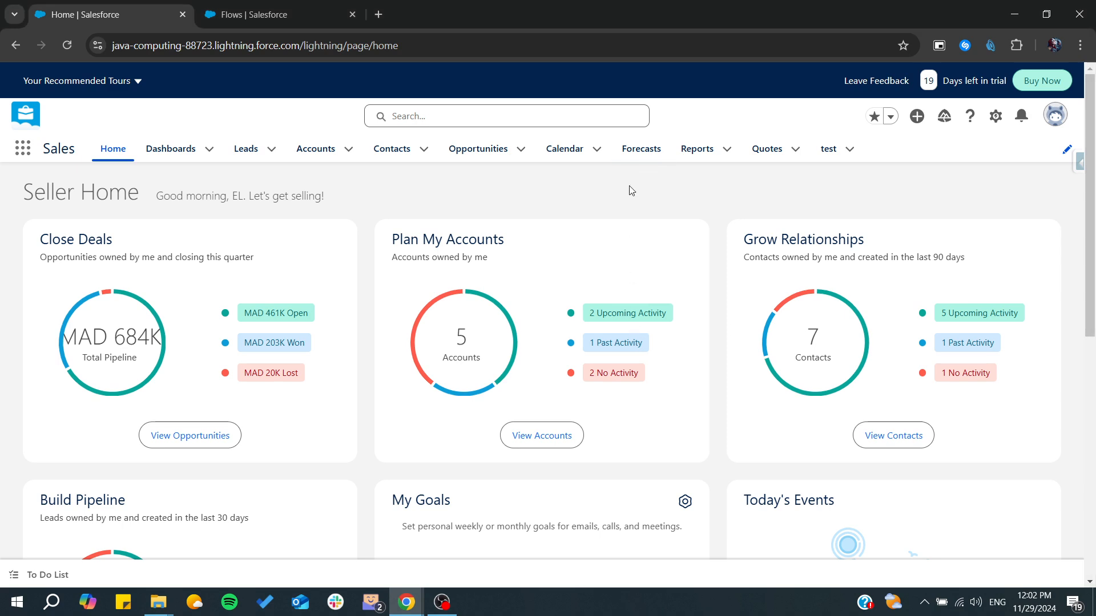
Go to the Flows setup page and start a new flow in Flow Builder.
{"action": "left_click", "coordinate": [273, 14]}
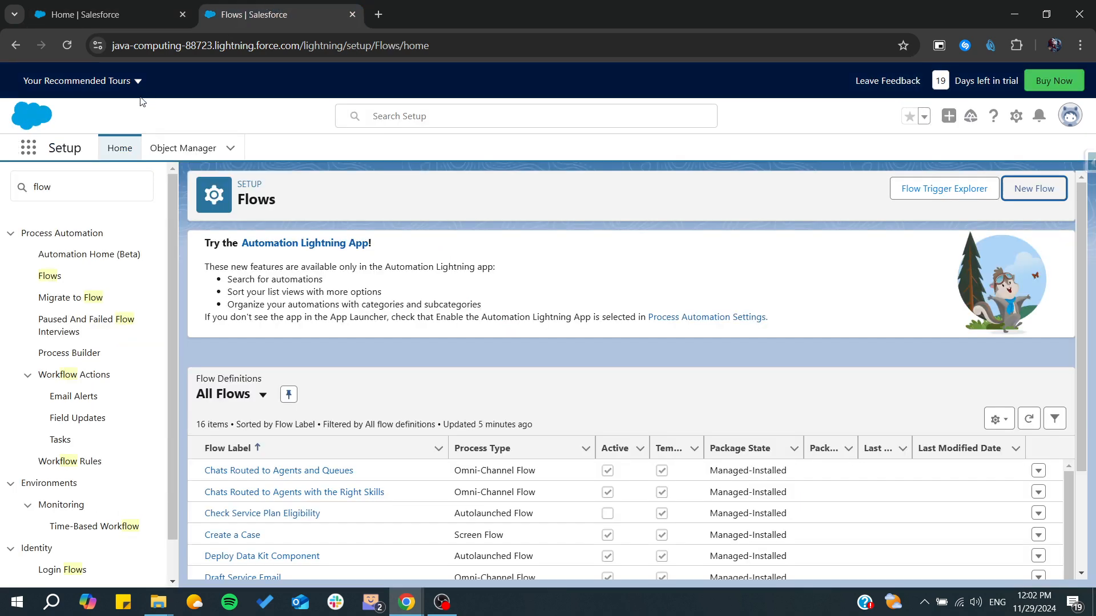
{"action": "left_click", "coordinate": [81, 186]}
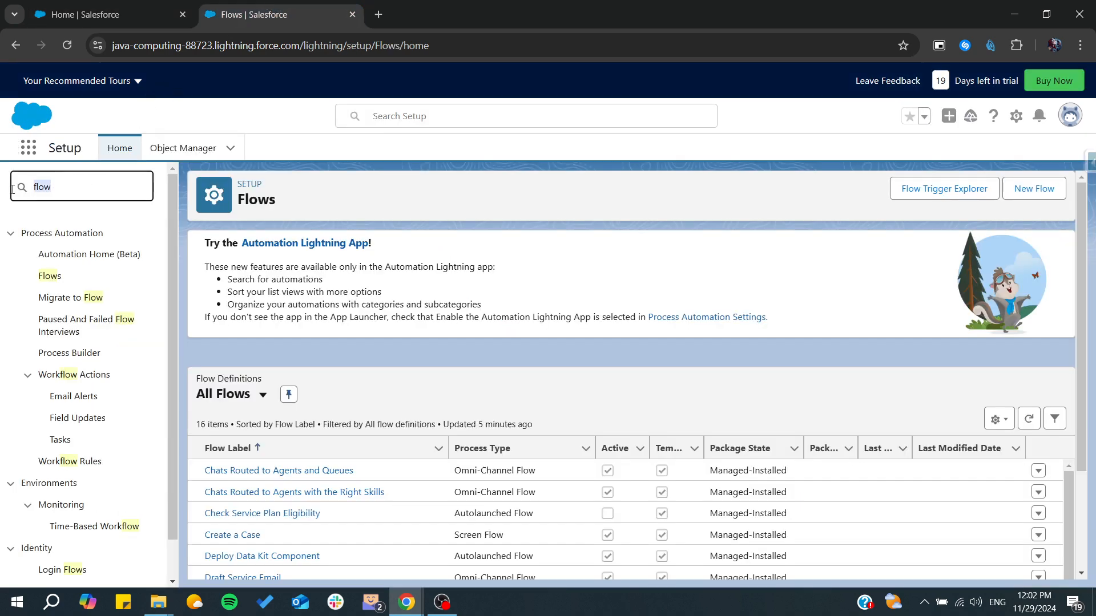
{"action": "left_click", "coordinate": [1033, 188]}
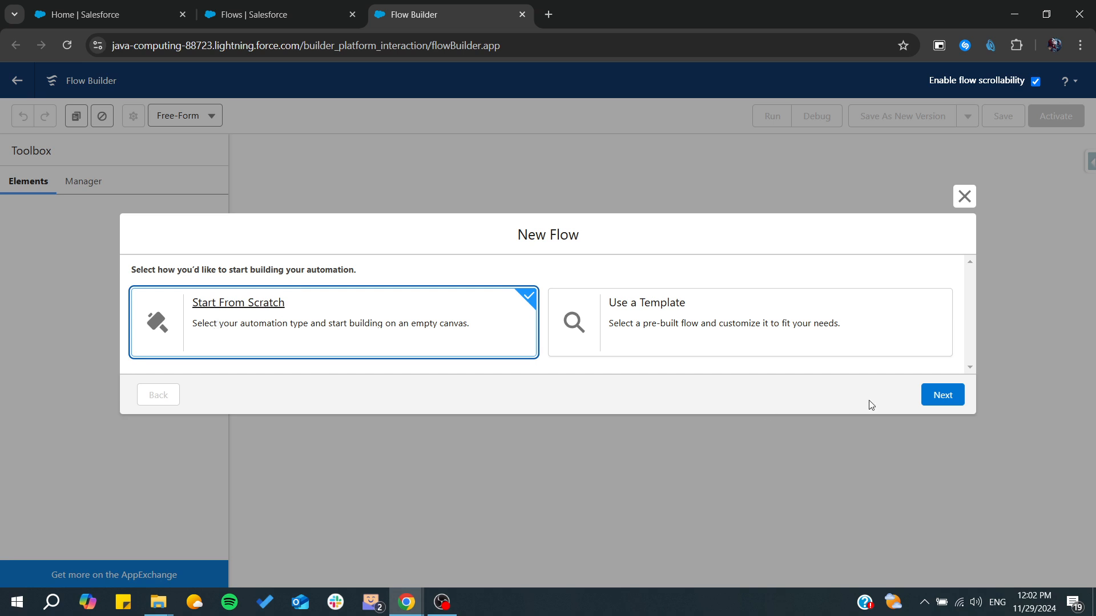
Build from scratch and create a Record-Triggered Flow awaiting its start settings.
{"action": "left_click", "coordinate": [942, 394]}
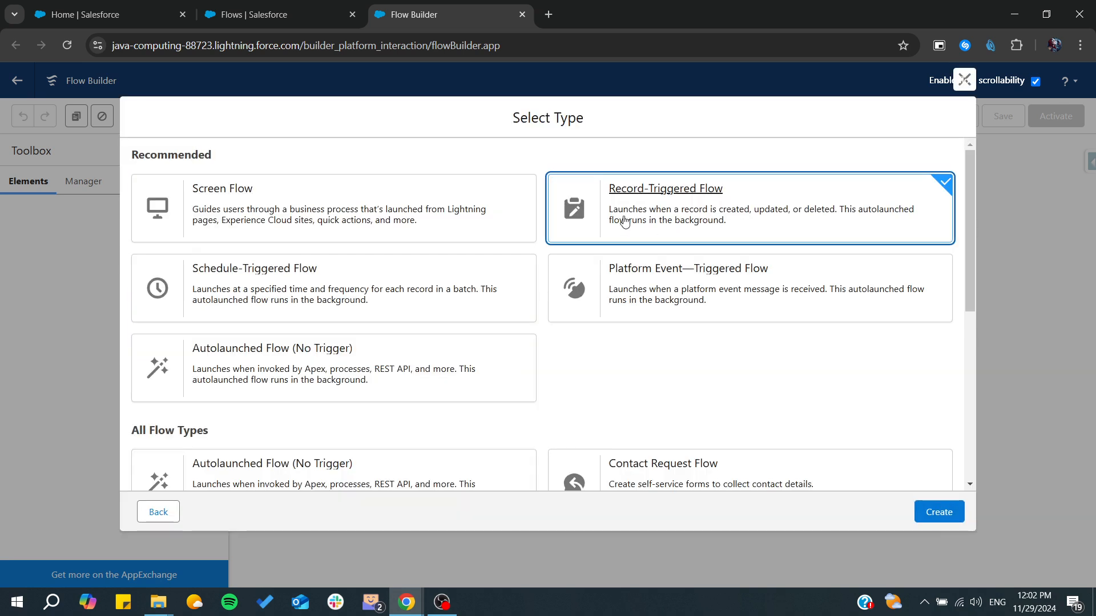
{"action": "mouse_move", "coordinate": [843, 410]}
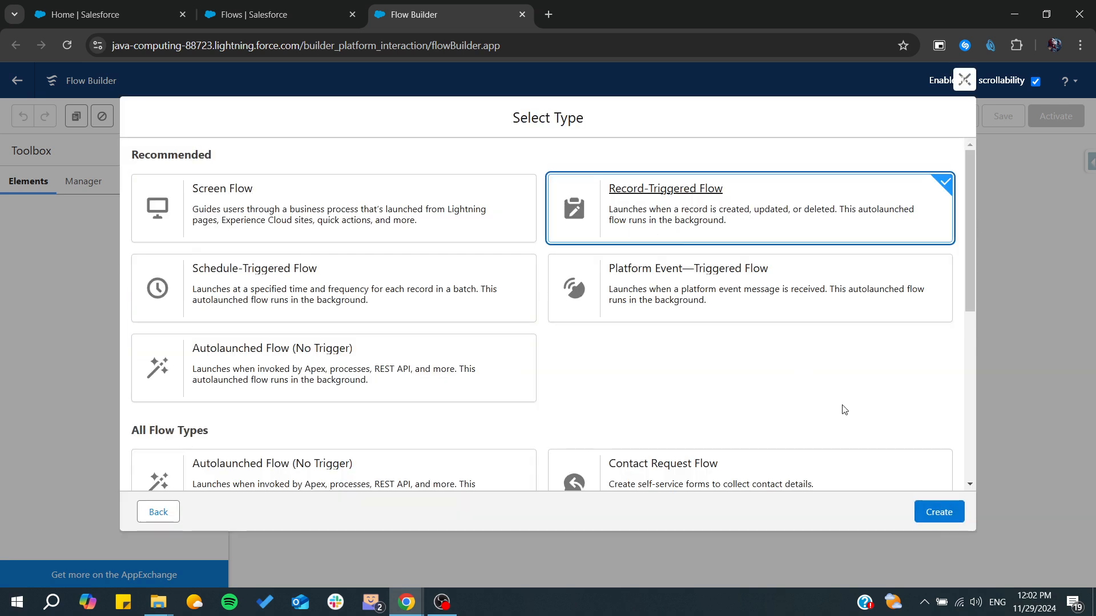
{"action": "left_click", "coordinate": [938, 511]}
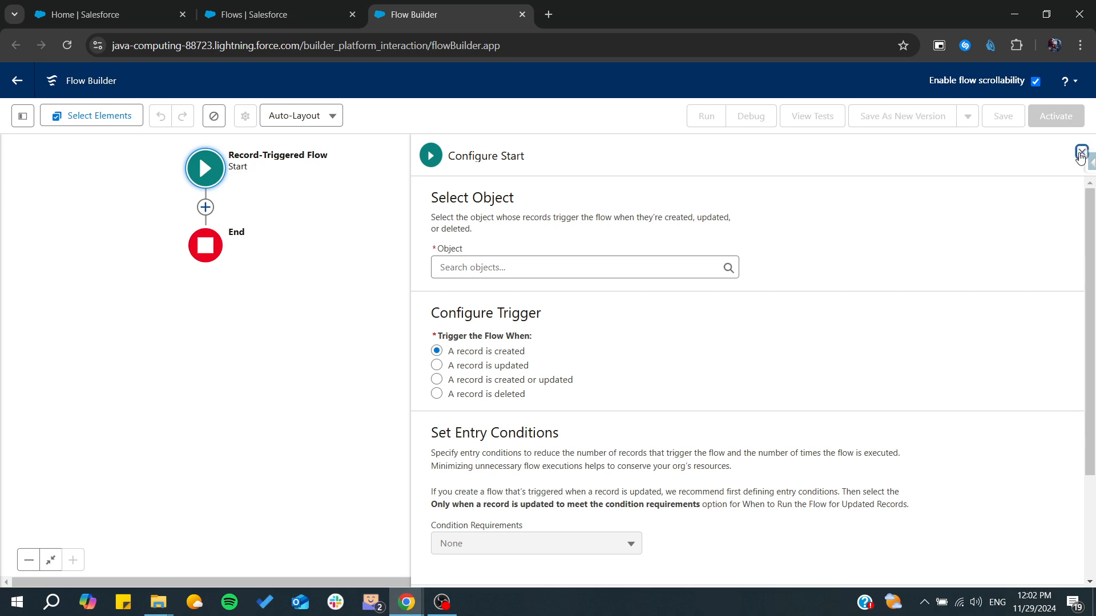
Add an element after Start, filtering the Add Element list with "ac".
{"action": "left_click", "coordinate": [1081, 152]}
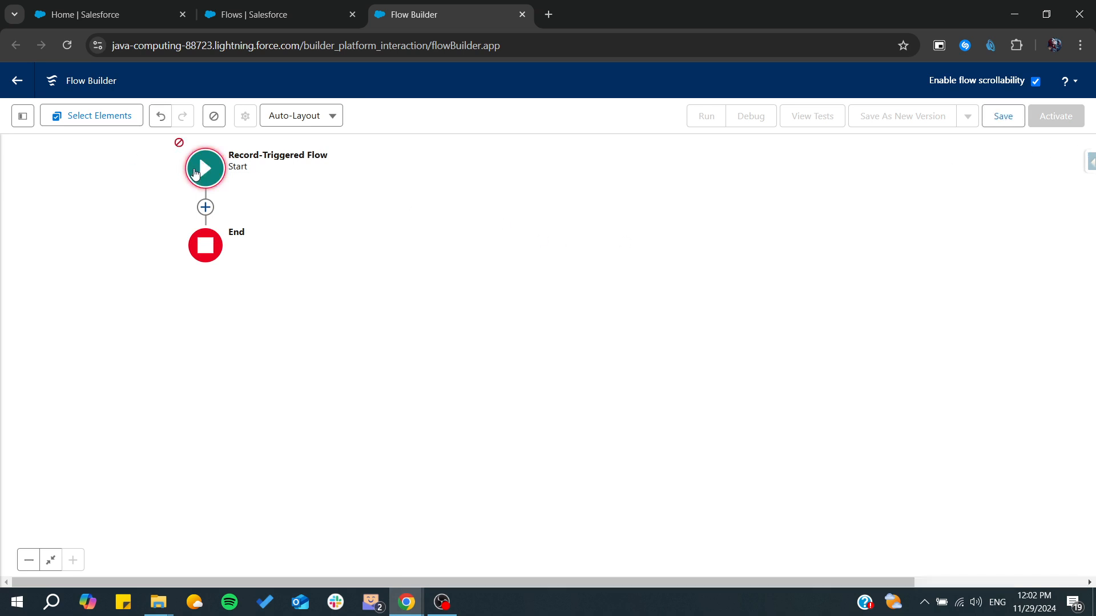
{"action": "mouse_move", "coordinate": [187, 213]}
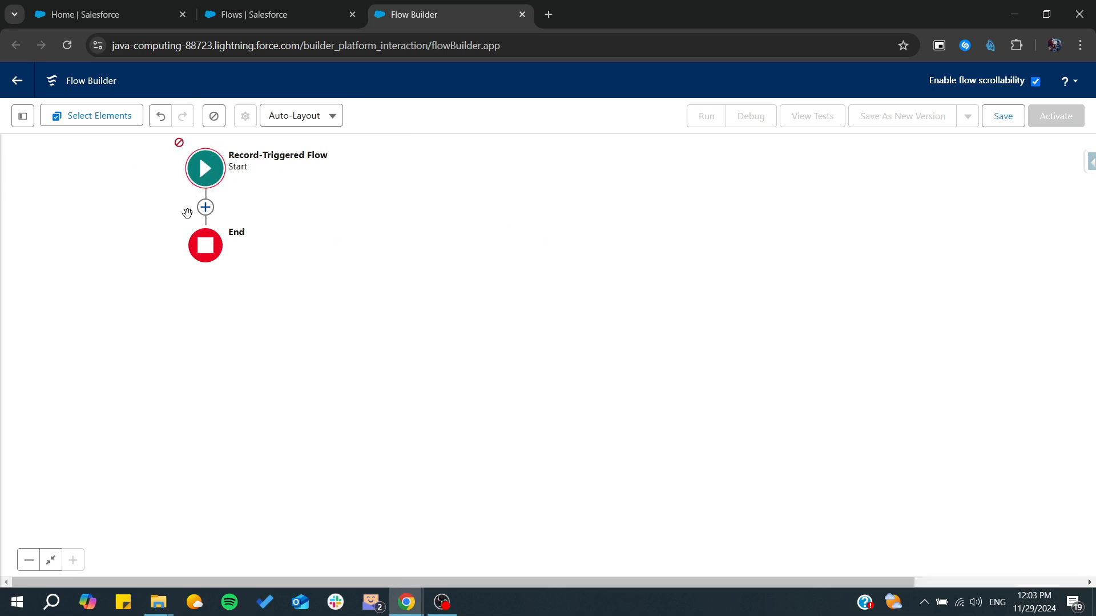
{"action": "left_click", "coordinate": [205, 208]}
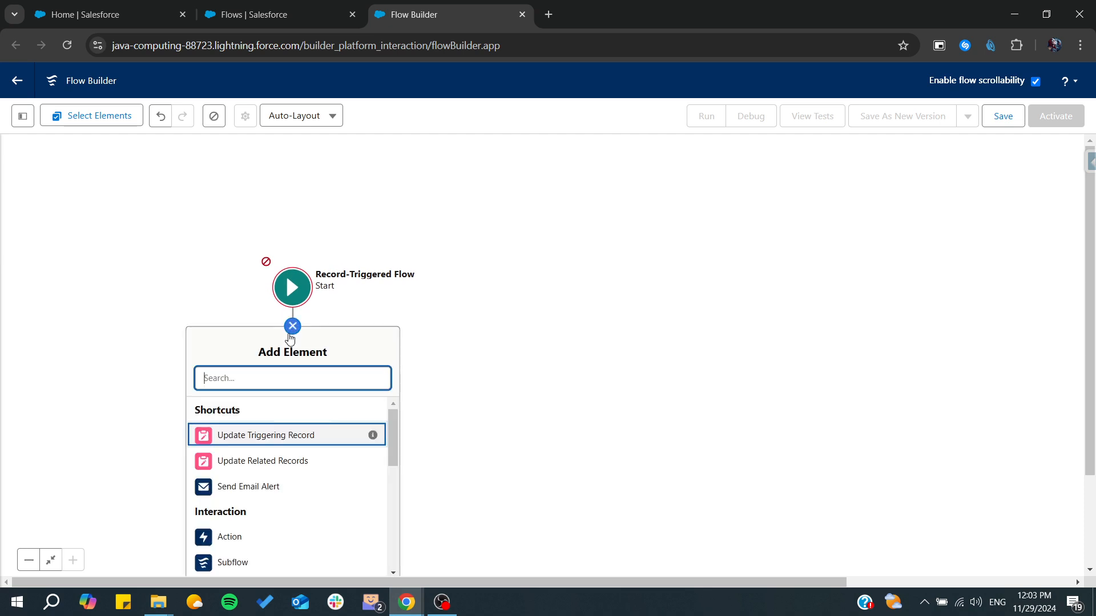
{"action": "type", "text": "ac"}
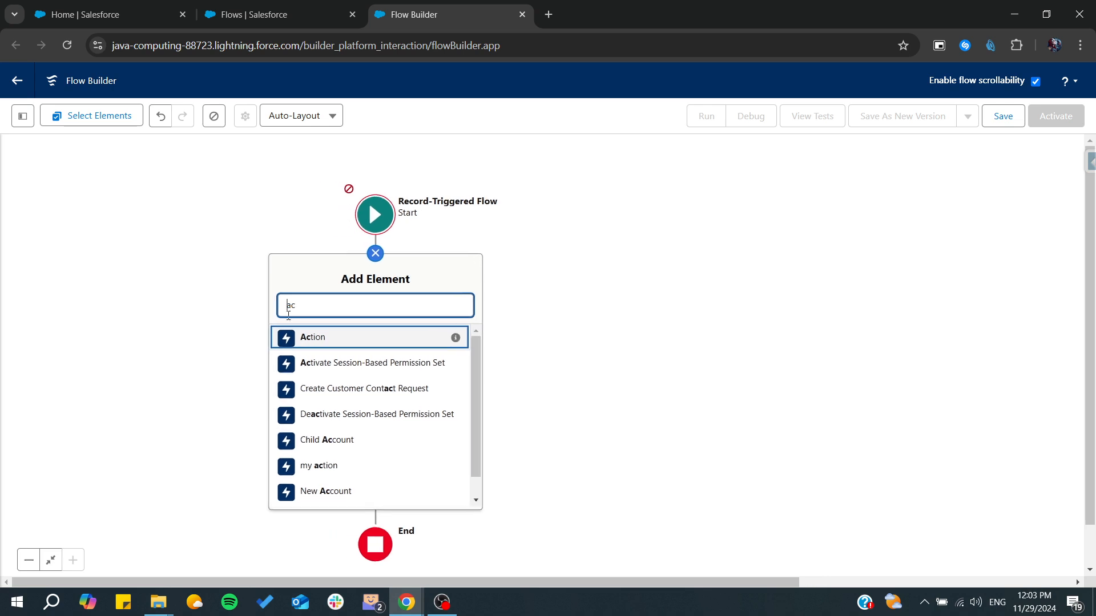
Insert an Action element between Start and End and browse all available actions.
{"action": "left_click", "coordinate": [312, 336]}
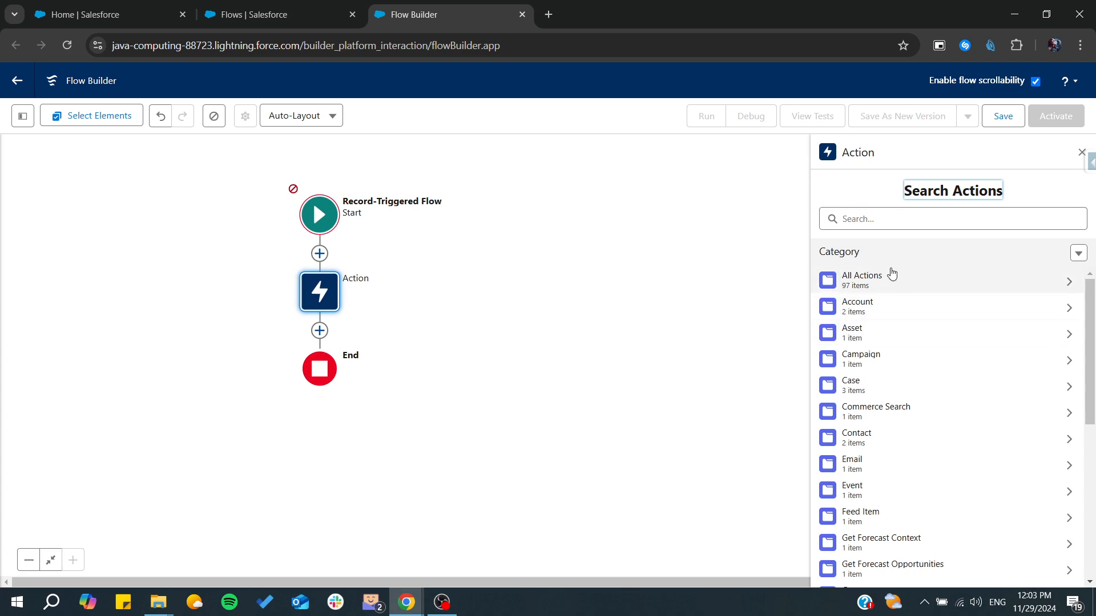
{"action": "left_click", "coordinate": [863, 278]}
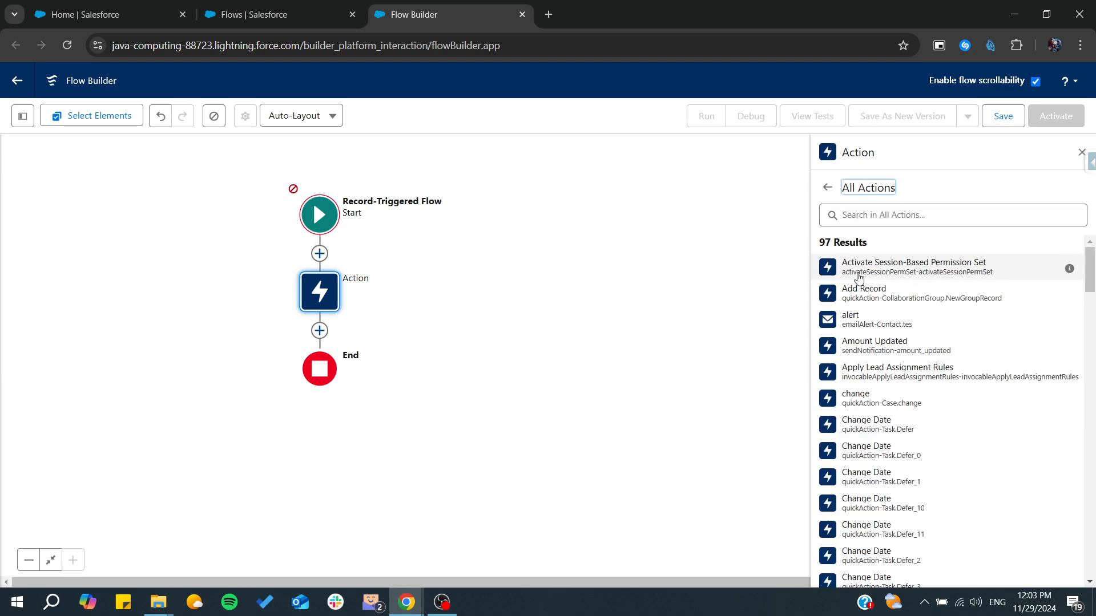
{"action": "scroll", "scroll_direction": "down", "scroll_amount": 3}
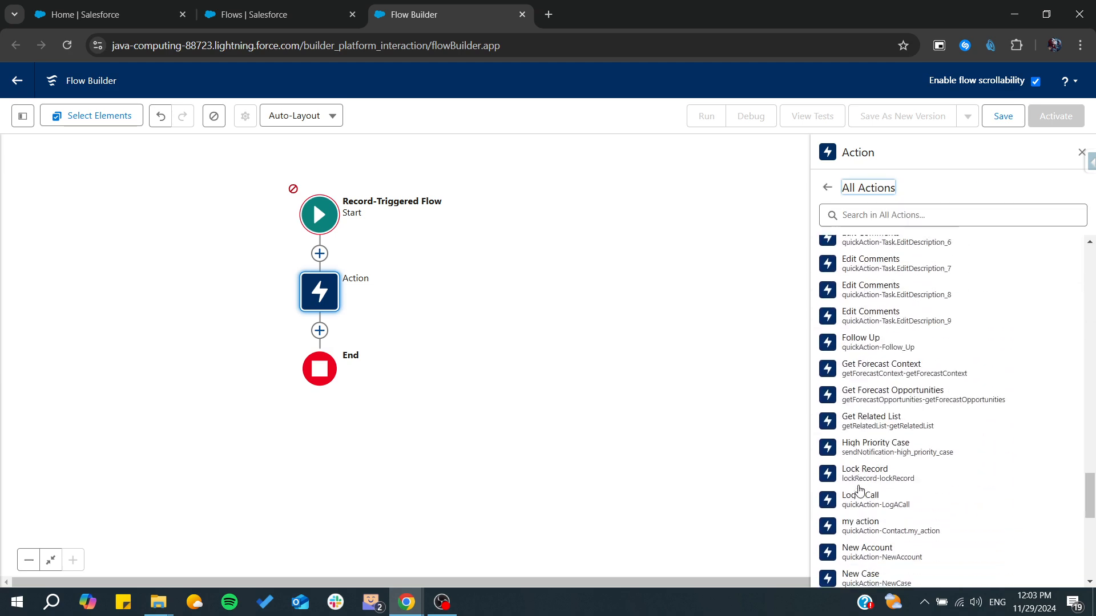
{"action": "scroll", "scroll_direction": "up", "scroll_amount": 3}
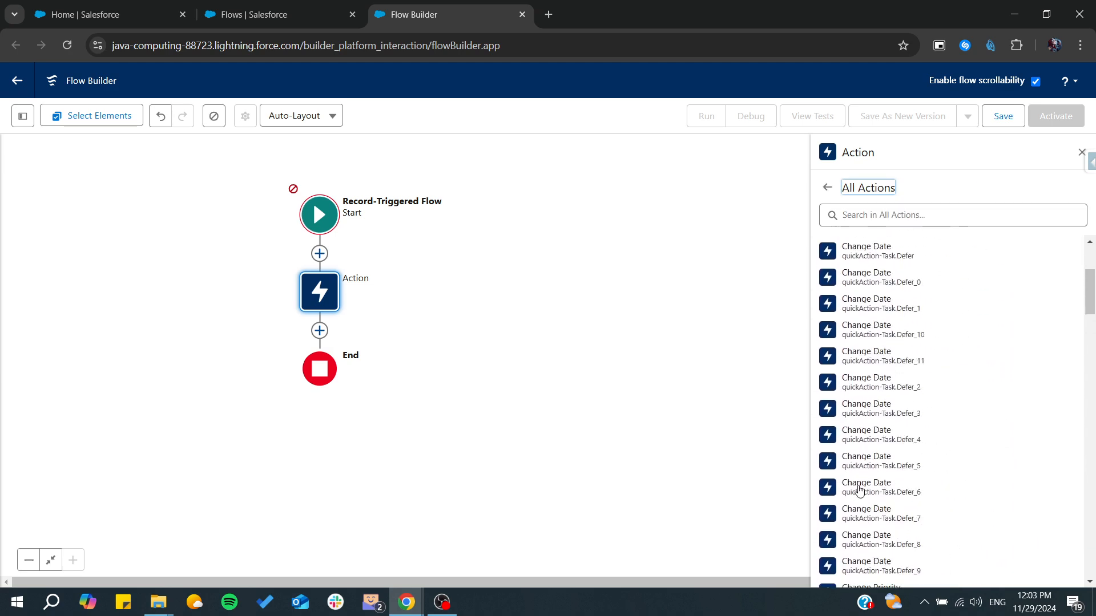
Return to the action categories and scroll until the Contact category is in view.
{"action": "left_click", "coordinate": [827, 187]}
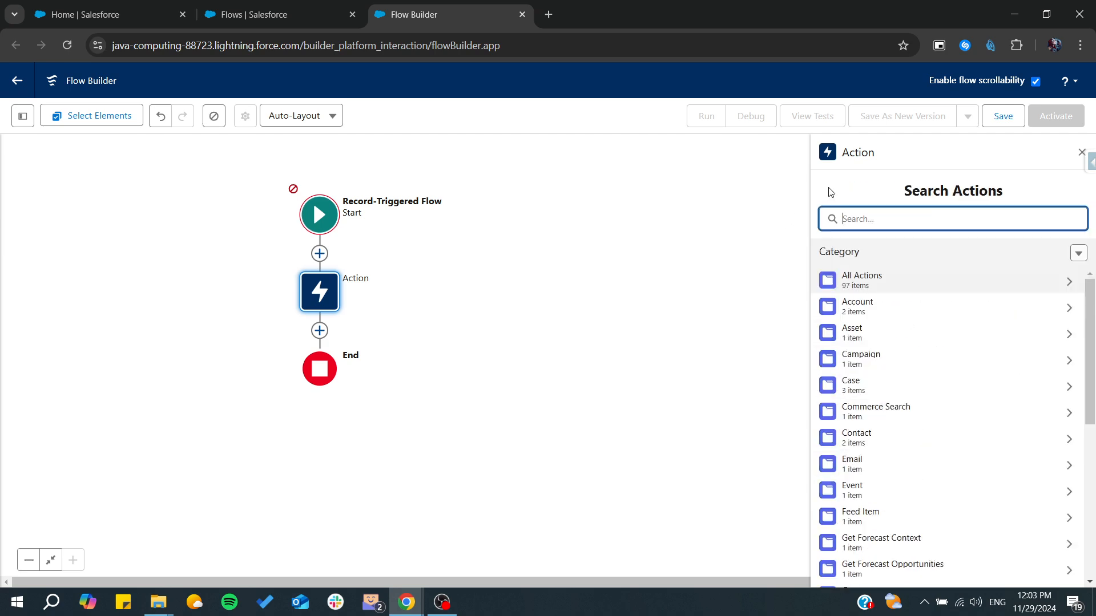
{"action": "scroll", "scroll_direction": "down", "scroll_amount": 3}
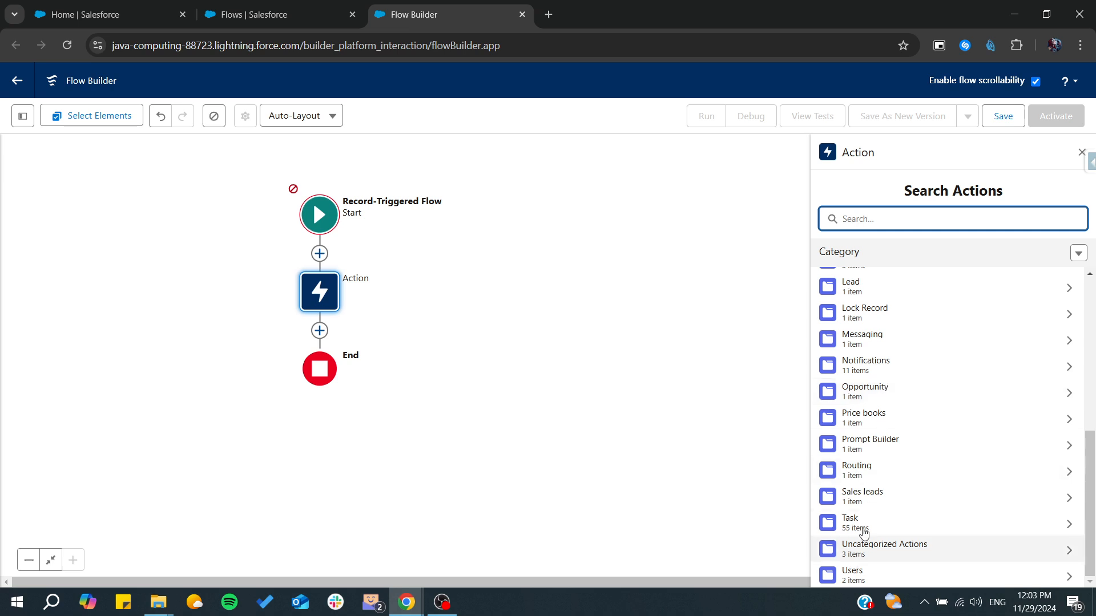
{"action": "scroll", "scroll_direction": "up", "scroll_amount": 3}
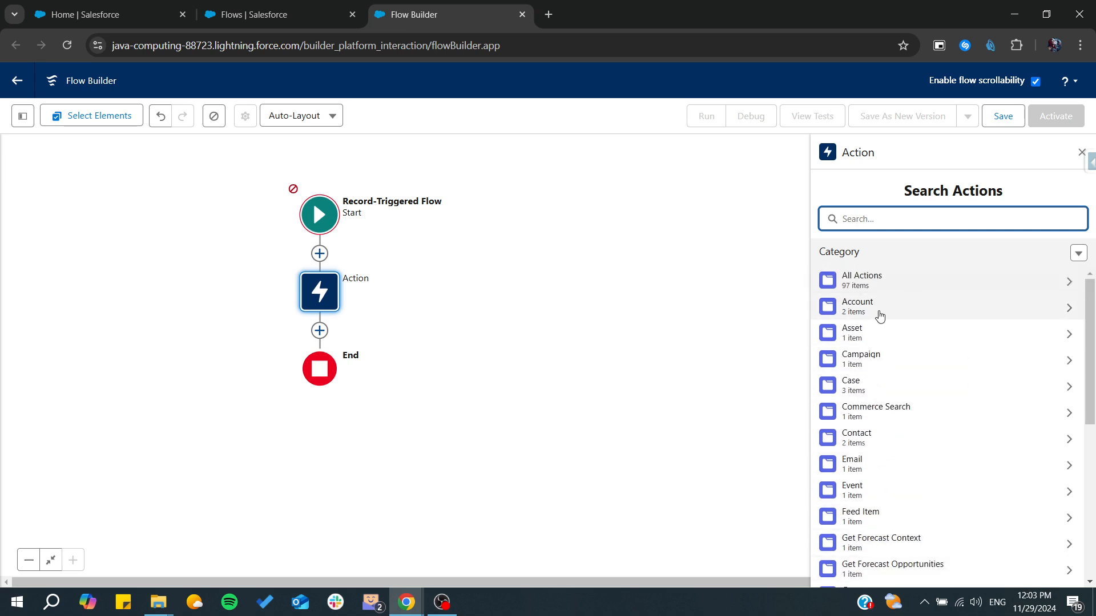
{"action": "scroll", "scroll_direction": "down", "scroll_amount": 3}
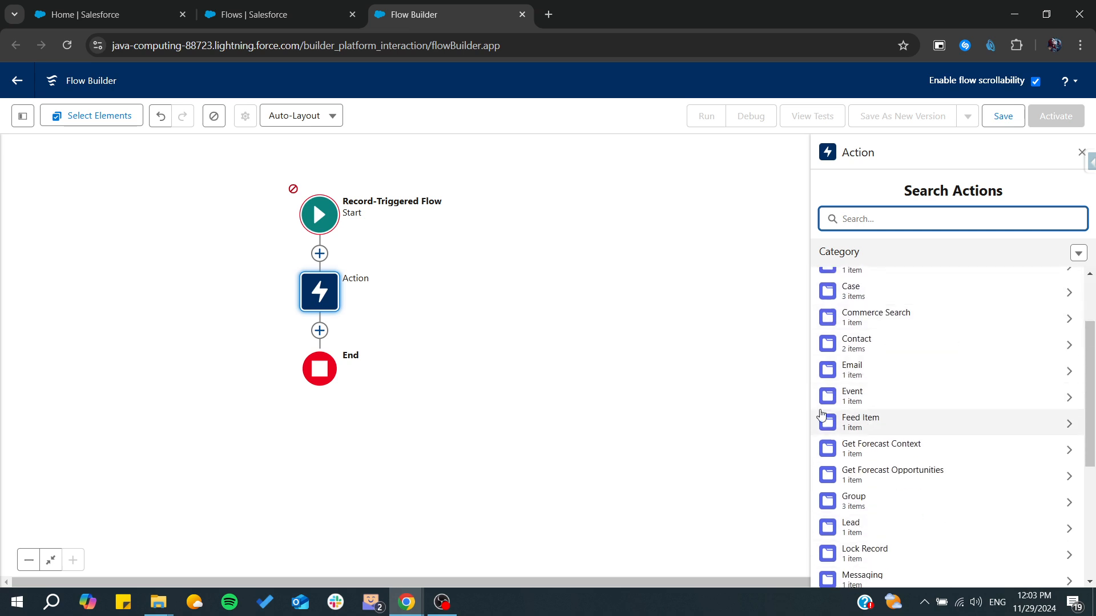
{"action": "mouse_move", "coordinate": [843, 360]}
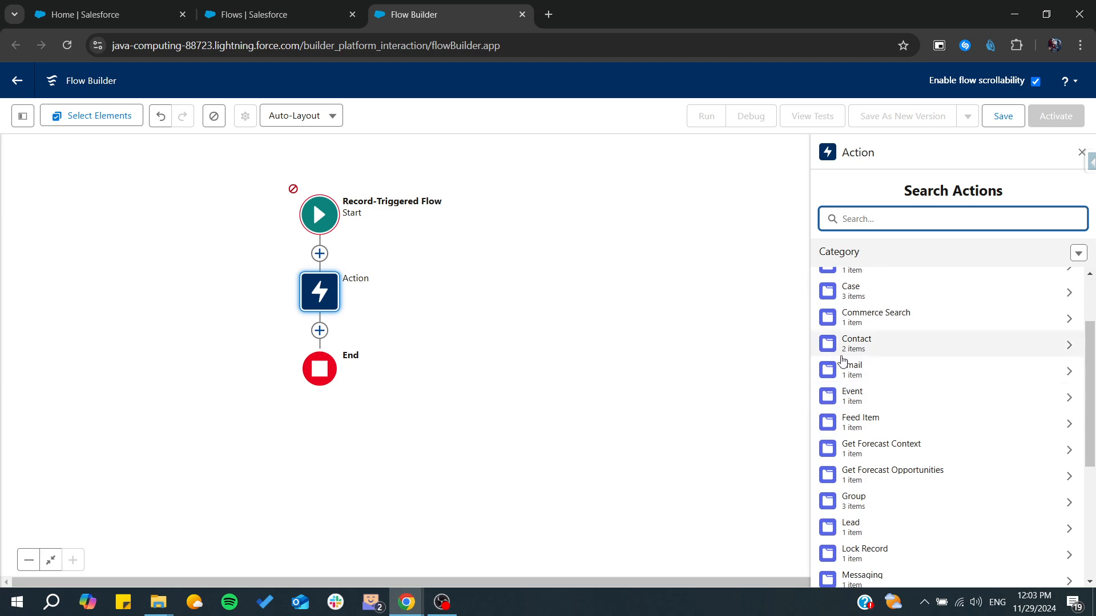
{"action": "mouse_move", "coordinate": [858, 355]}
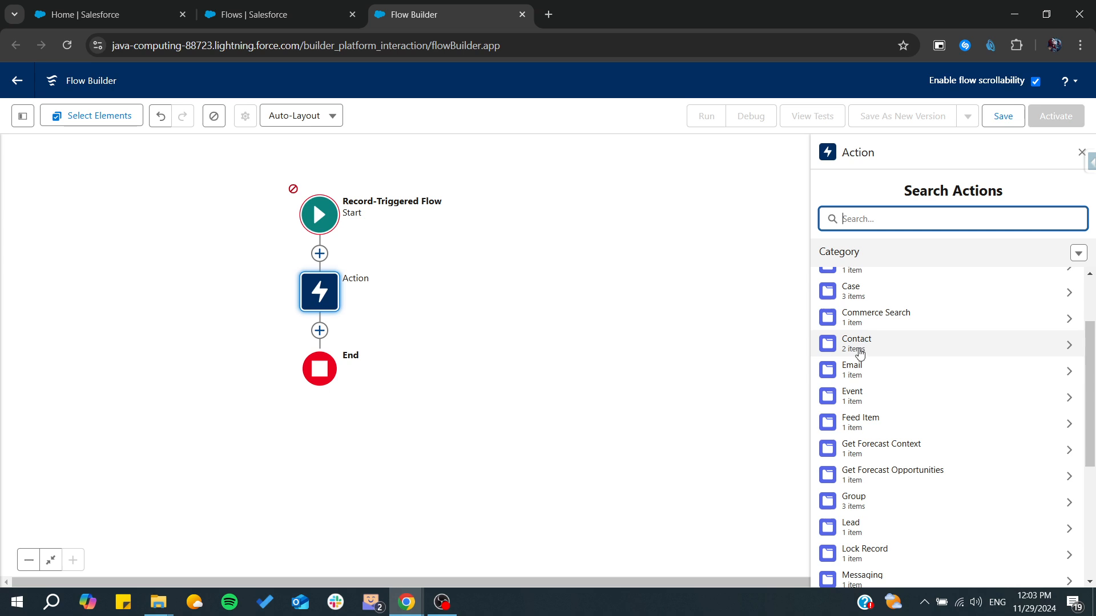
Add an element after the Action, filtering the element list with "cus".
{"action": "left_click", "coordinate": [319, 331]}
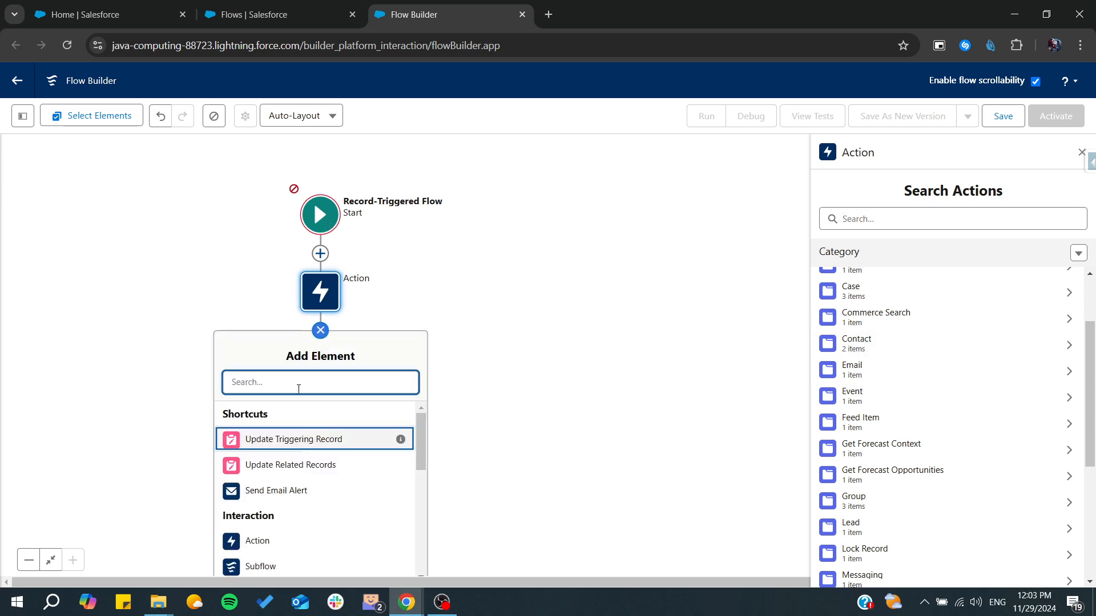
{"action": "type", "text": "cus"}
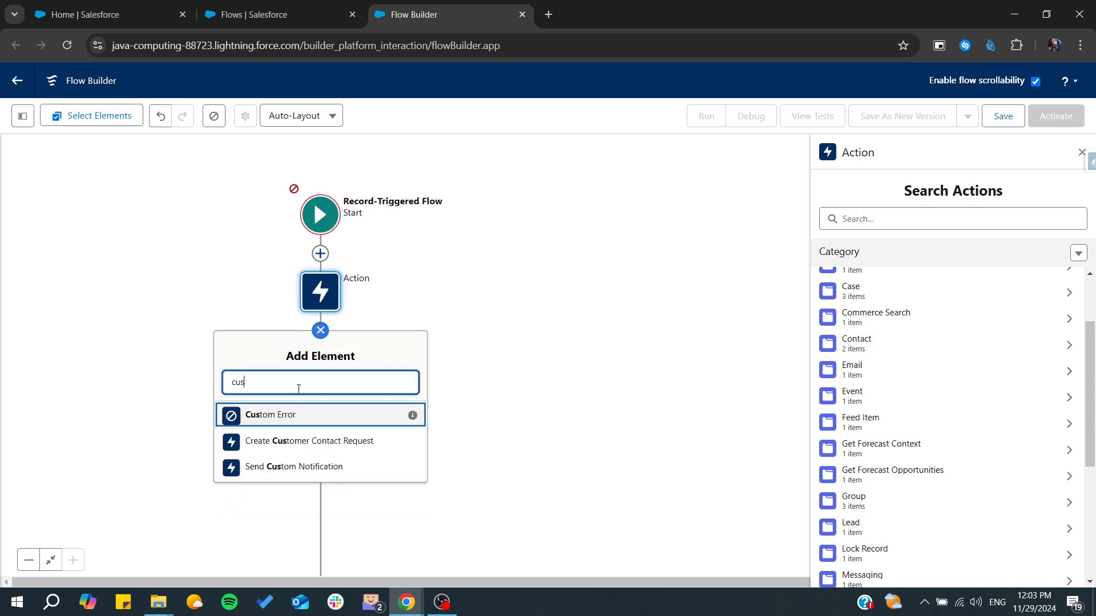
{"action": "mouse_move", "coordinate": [261, 445]}
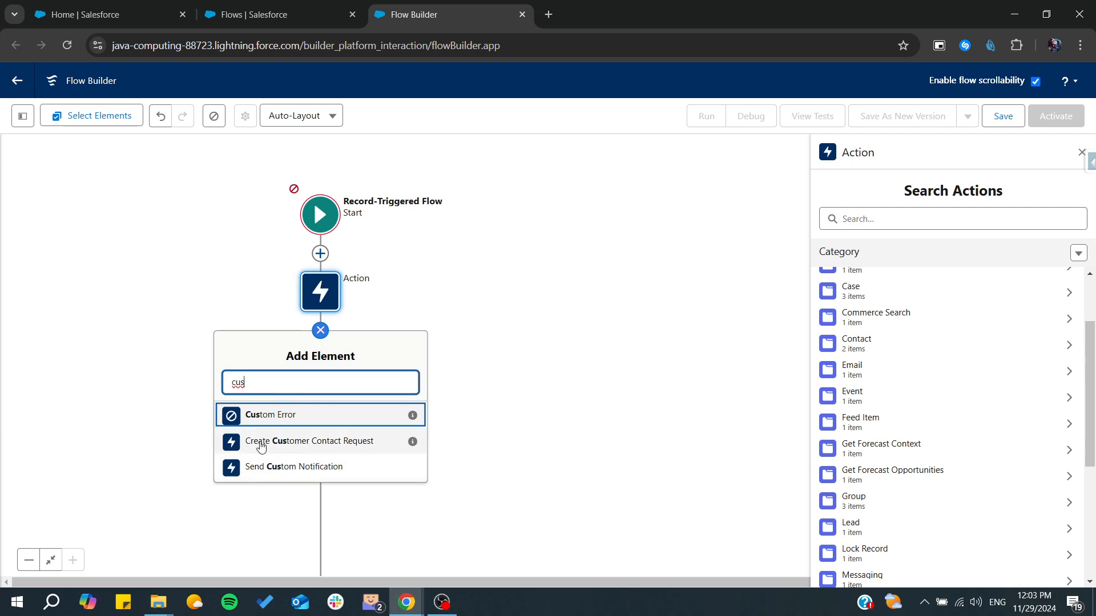
{"action": "mouse_move", "coordinate": [394, 455]}
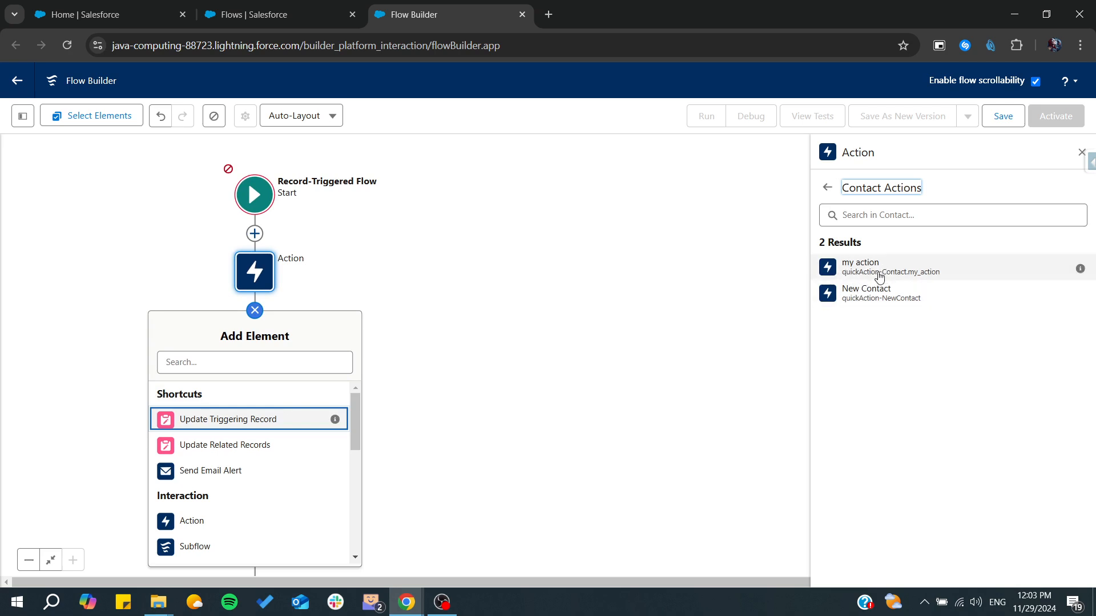
{"action": "left_click", "coordinate": [869, 294]}
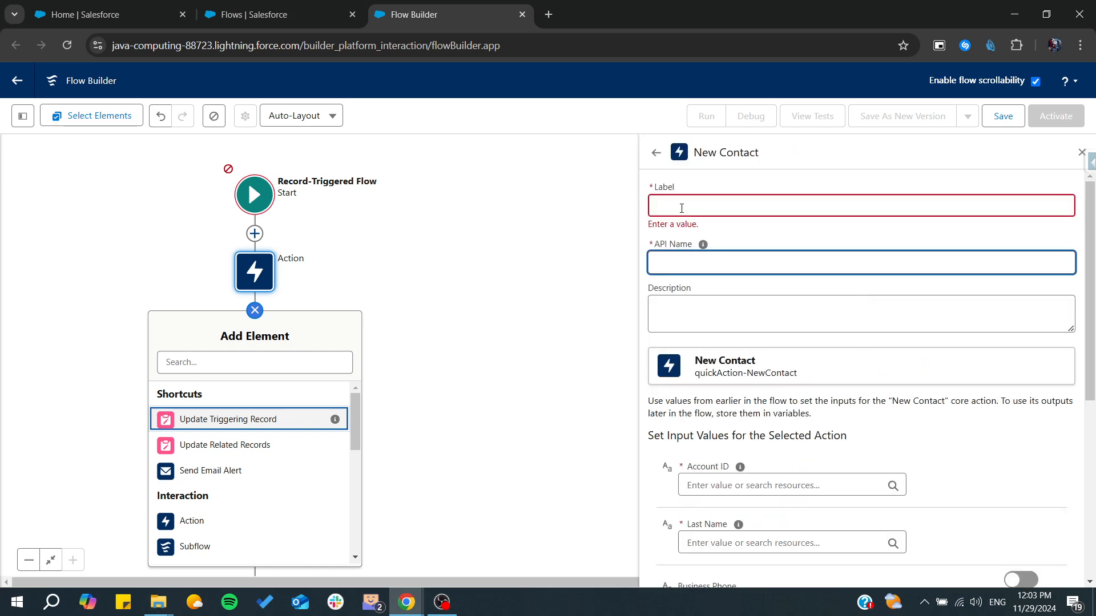
{"action": "type", "text": "ww"}
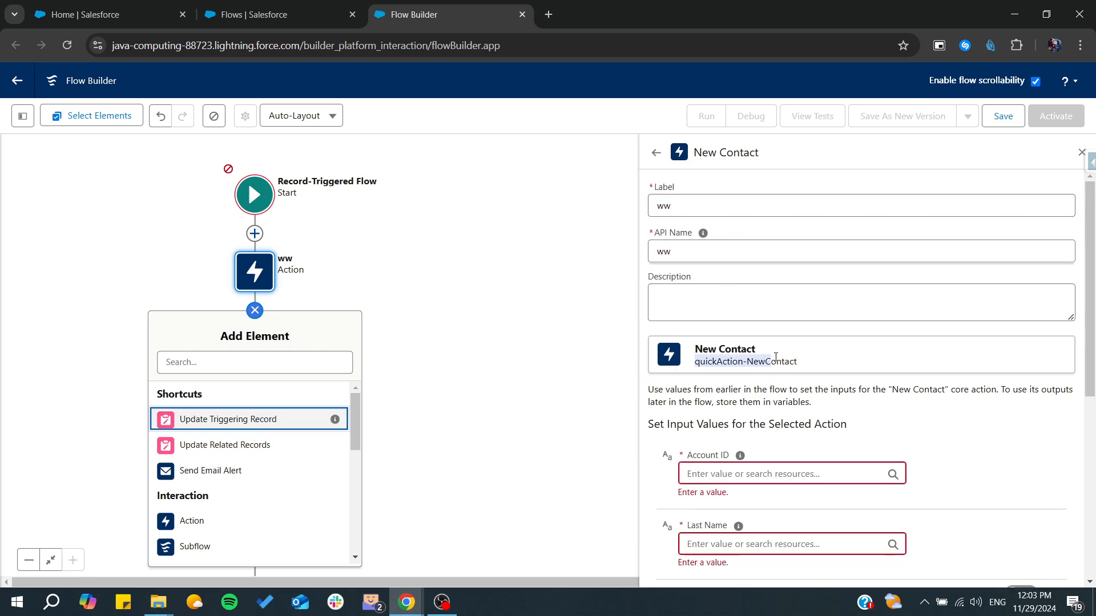
{"action": "scroll", "scroll_direction": "down", "scroll_amount": 3}
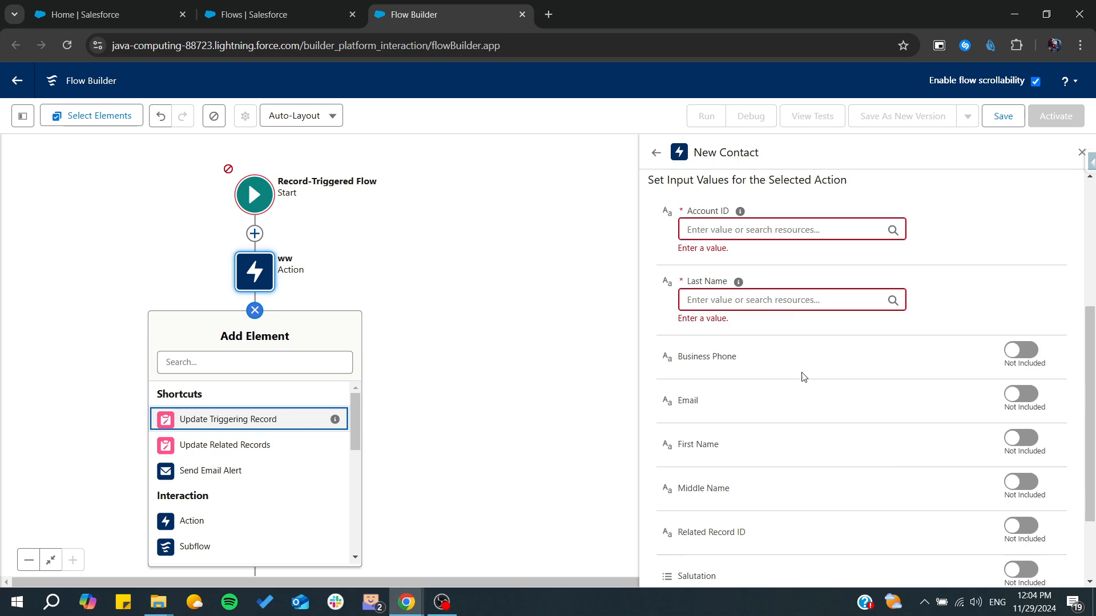
{"action": "scroll", "scroll_direction": "up", "scroll_amount": 3}
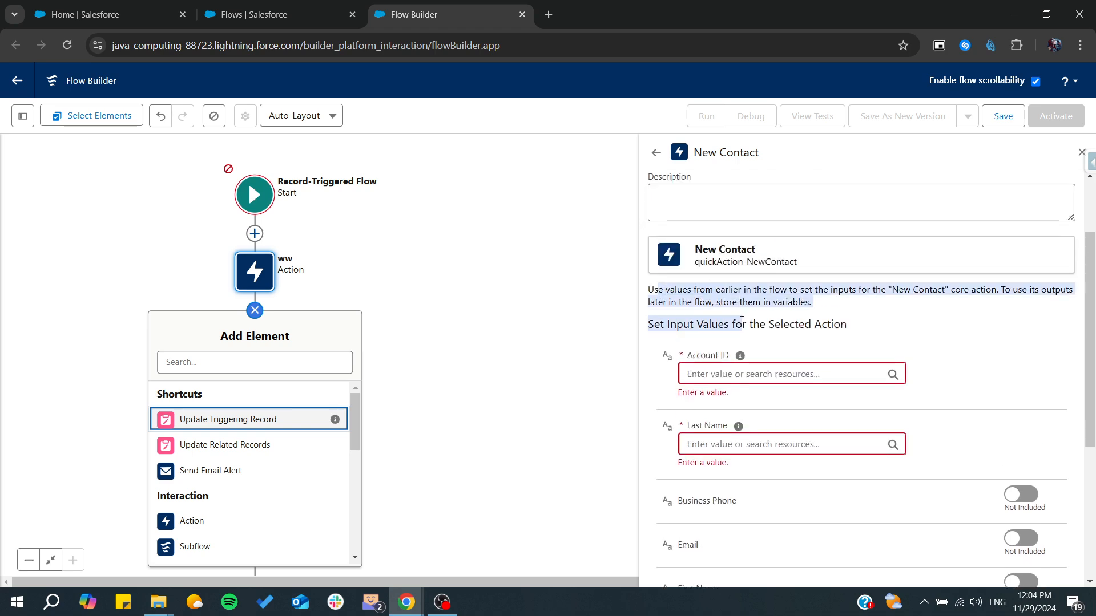
{"action": "scroll", "scroll_direction": "up", "scroll_amount": 3}
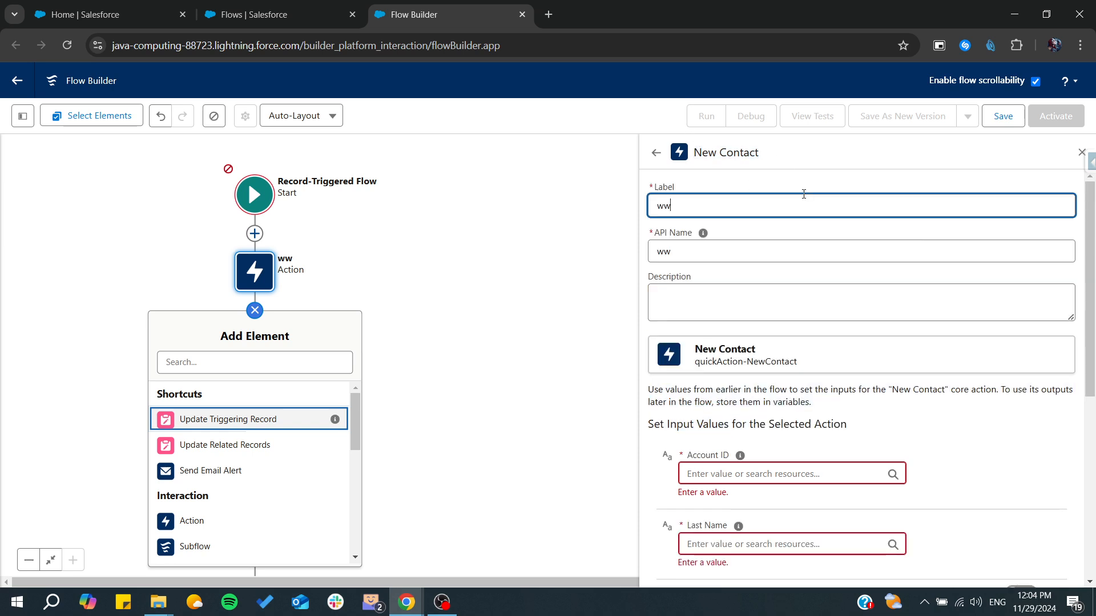
{"action": "scroll", "scroll_direction": "down", "scroll_amount": 3}
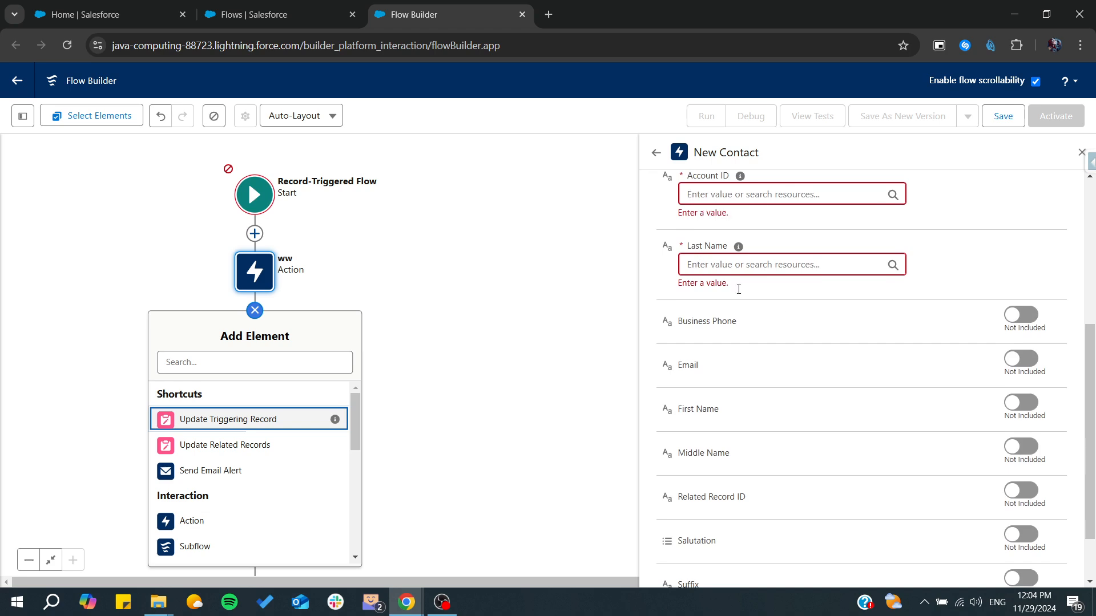
{"action": "left_click", "coordinate": [1019, 315]}
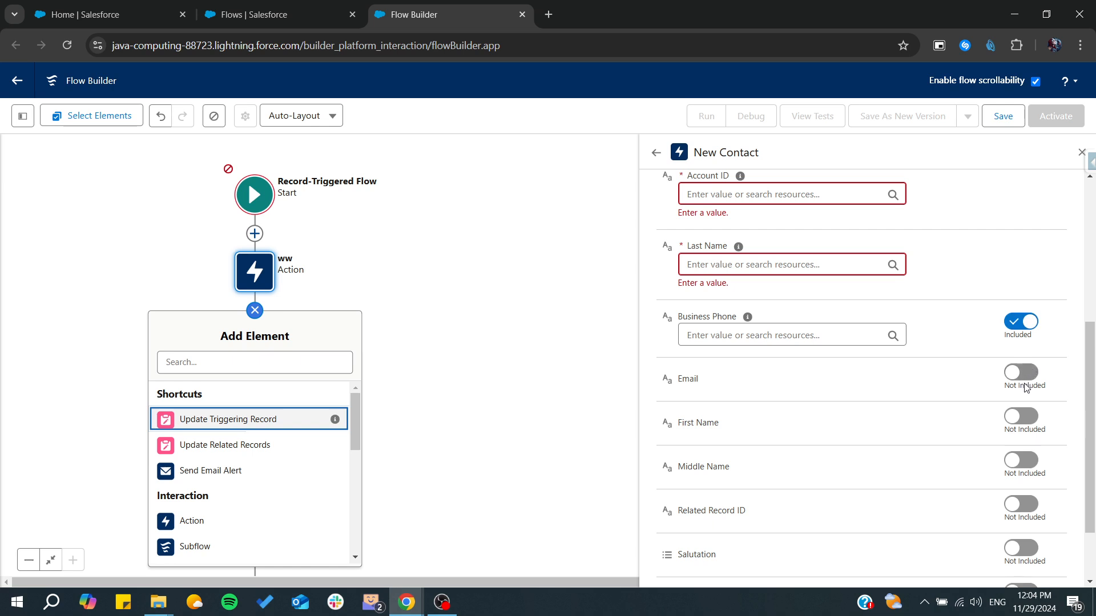
{"action": "left_click", "coordinate": [1019, 372]}
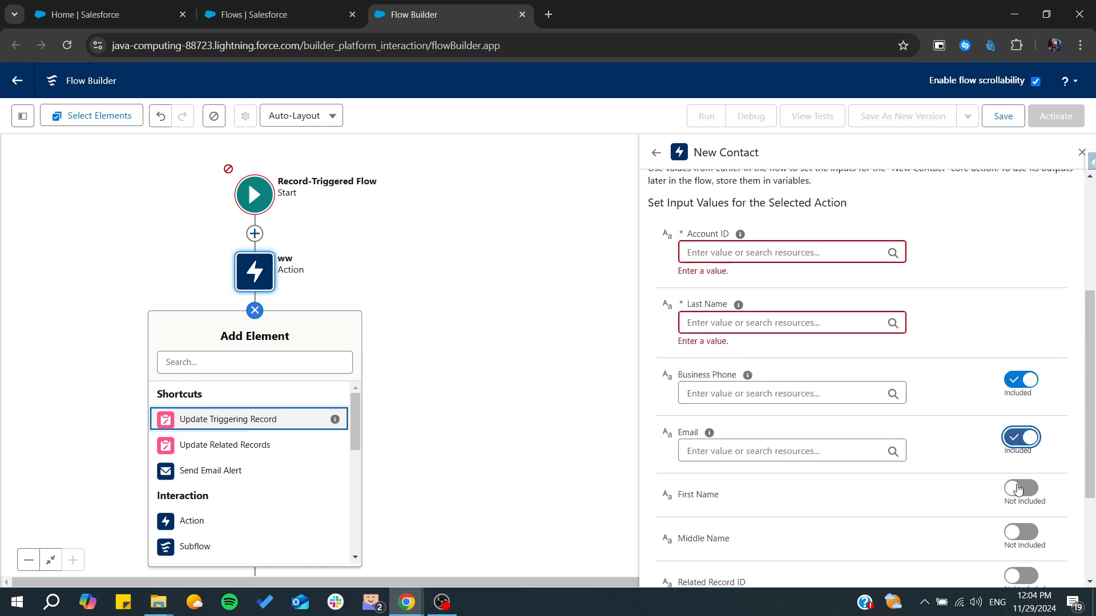
{"action": "left_click", "coordinate": [1019, 438]}
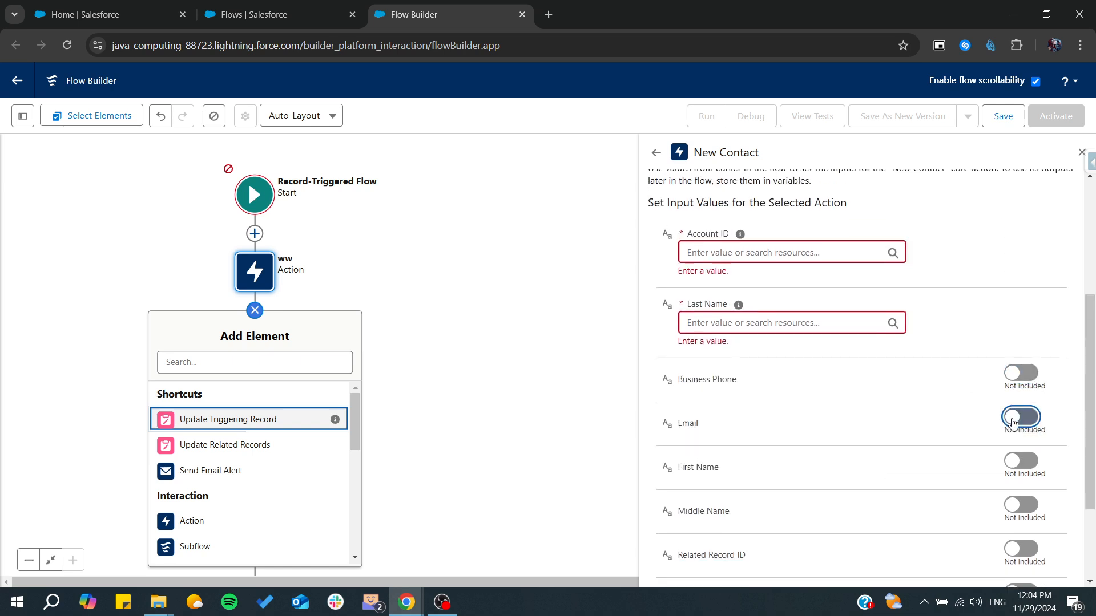
{"action": "left_click", "coordinate": [655, 152]}
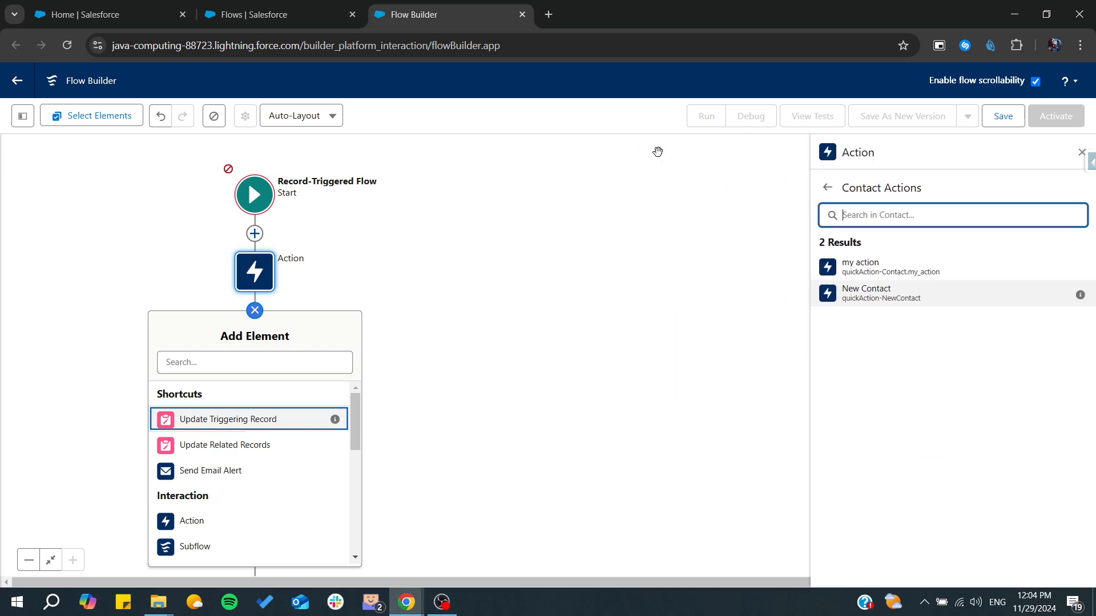
{"action": "mouse_move", "coordinate": [839, 267]}
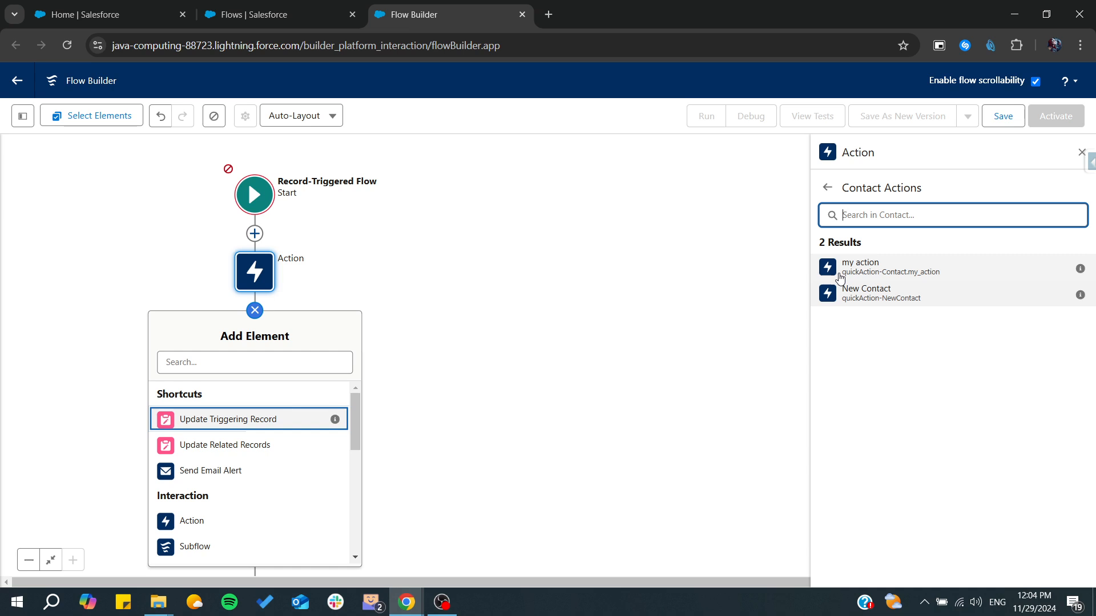
{"action": "mouse_move", "coordinate": [891, 275]}
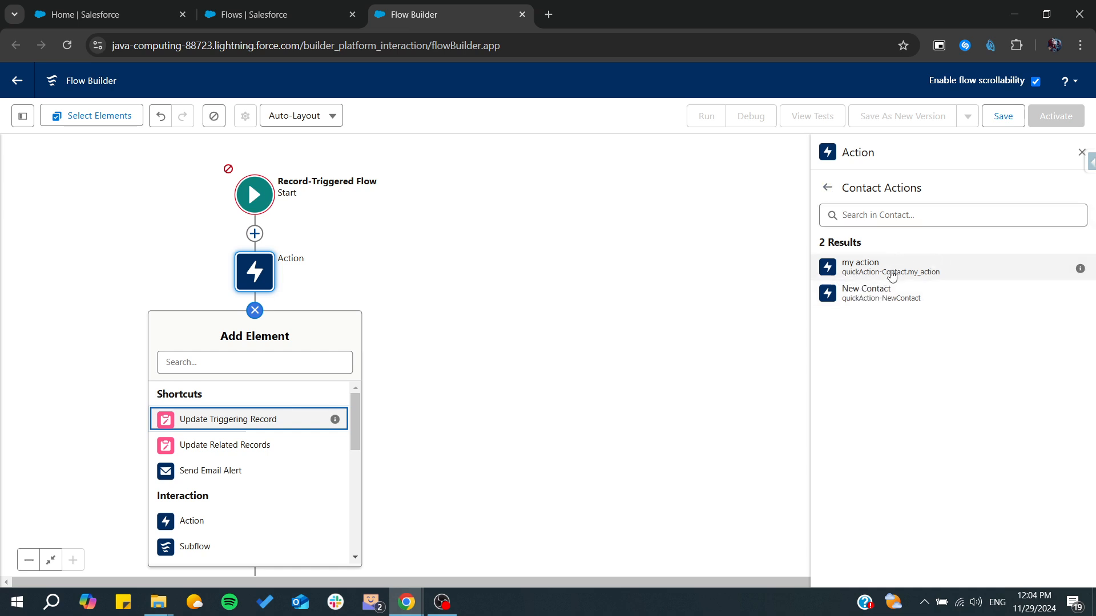
Choose the my action Contact quick action, revealing its four empty required inputs.
{"action": "left_click", "coordinate": [866, 266]}
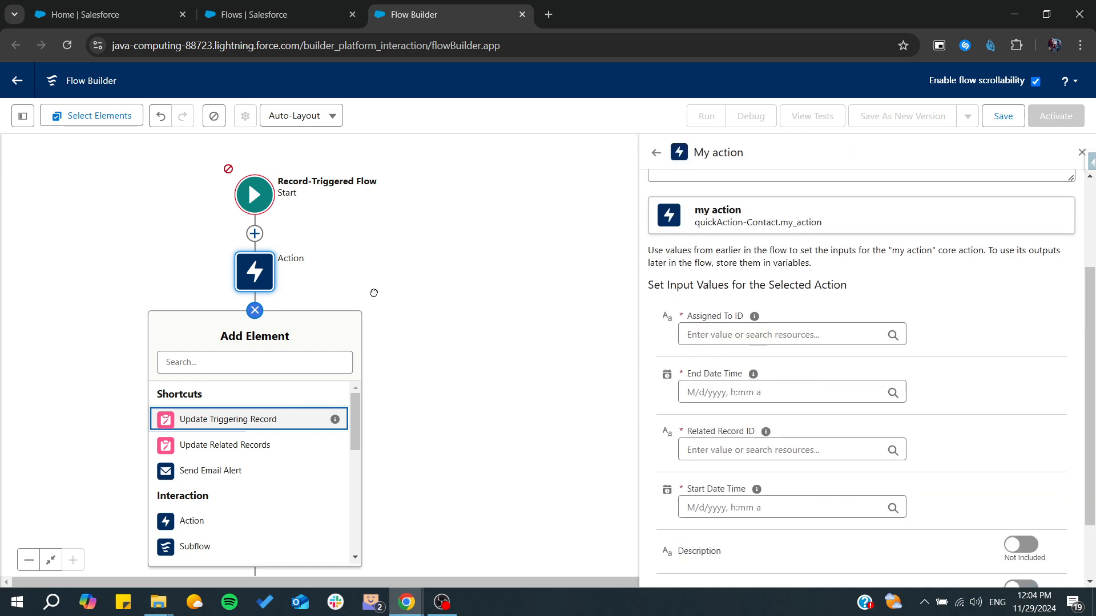